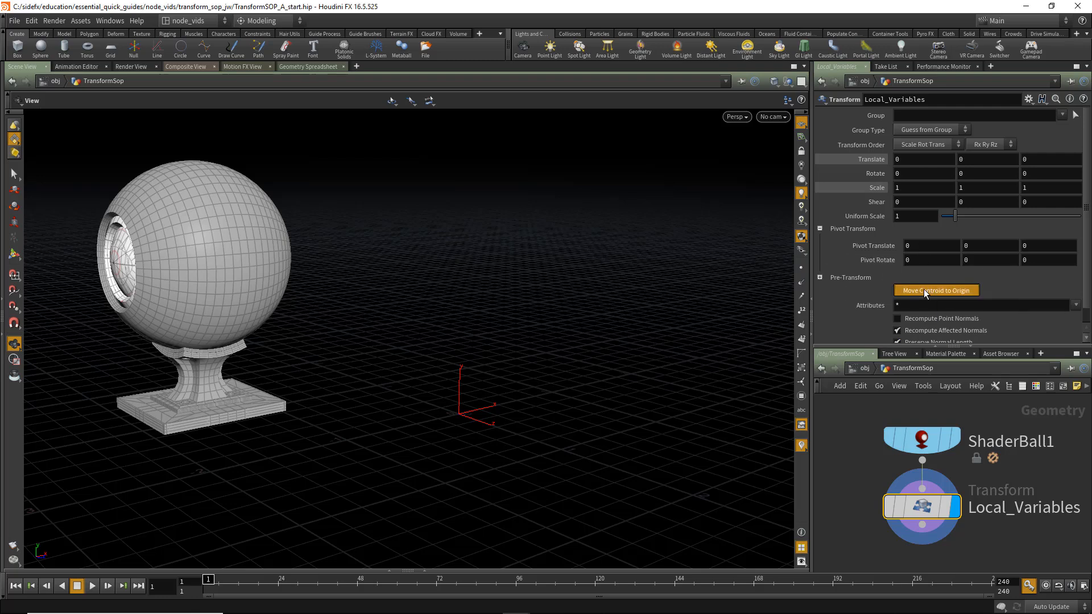
Step: Use Move Centroid to Origin on the Local_Variables Transform SOP
click(936, 290)
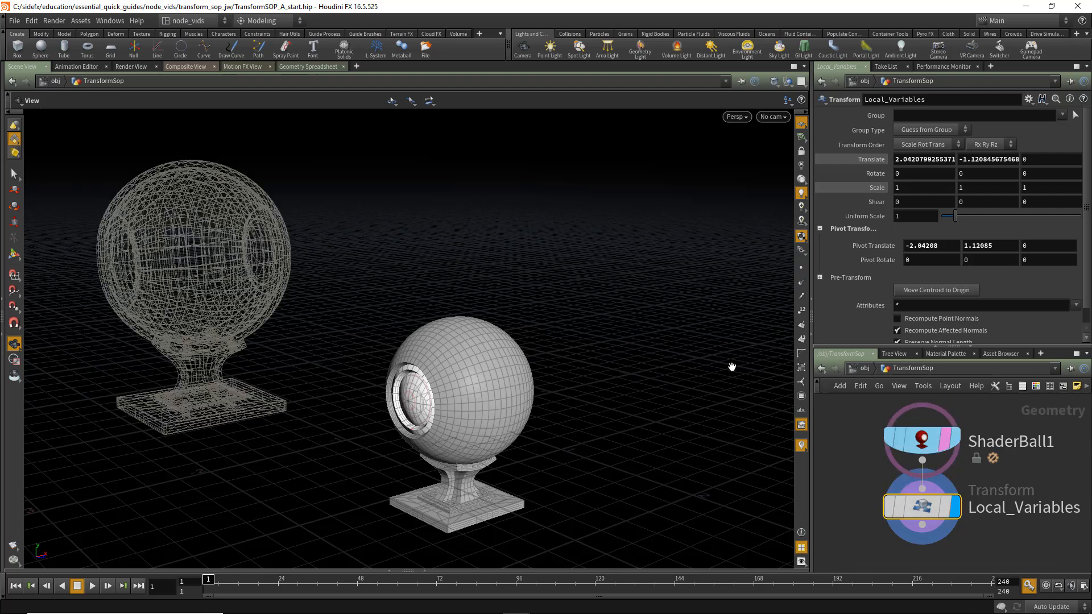
mouse_move(203, 290)
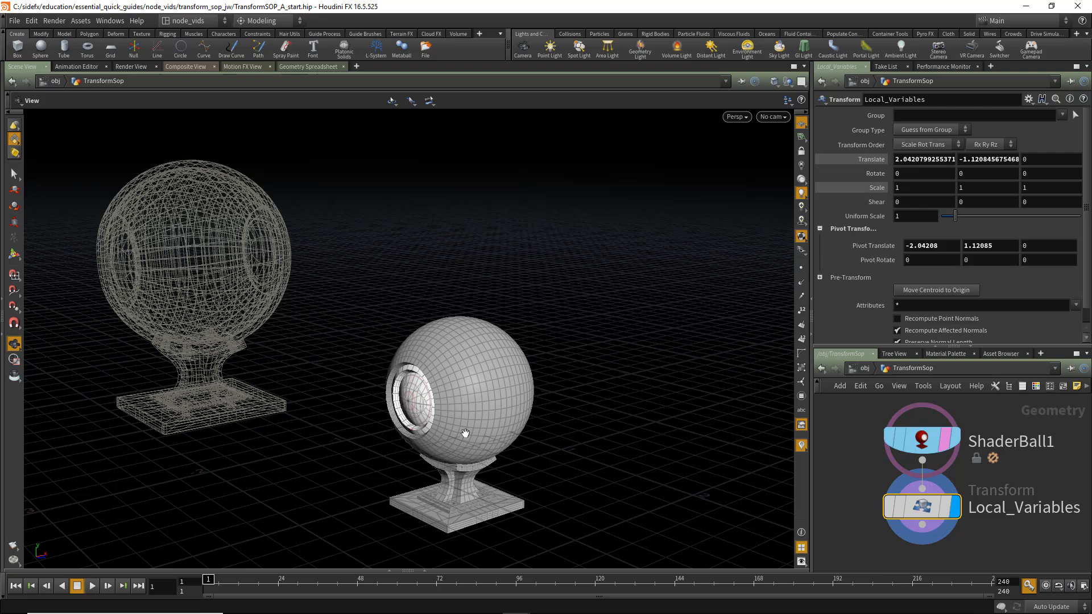
mouse_move(470, 411)
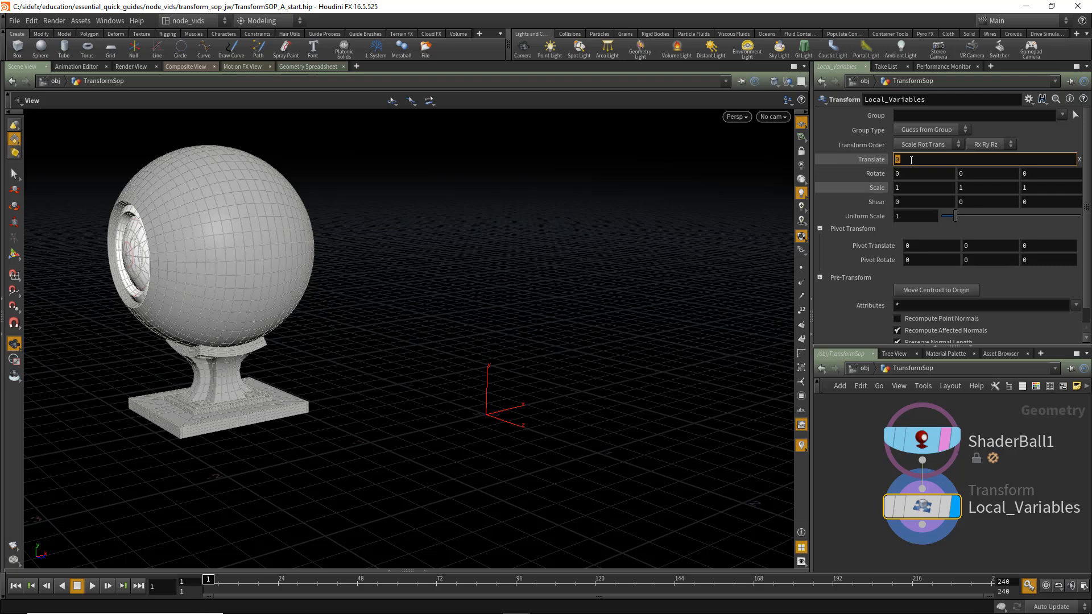
Step: Replace the baked translate values with -$CEX, -$CEY, -$CEZ centroid expressions
text(-5)
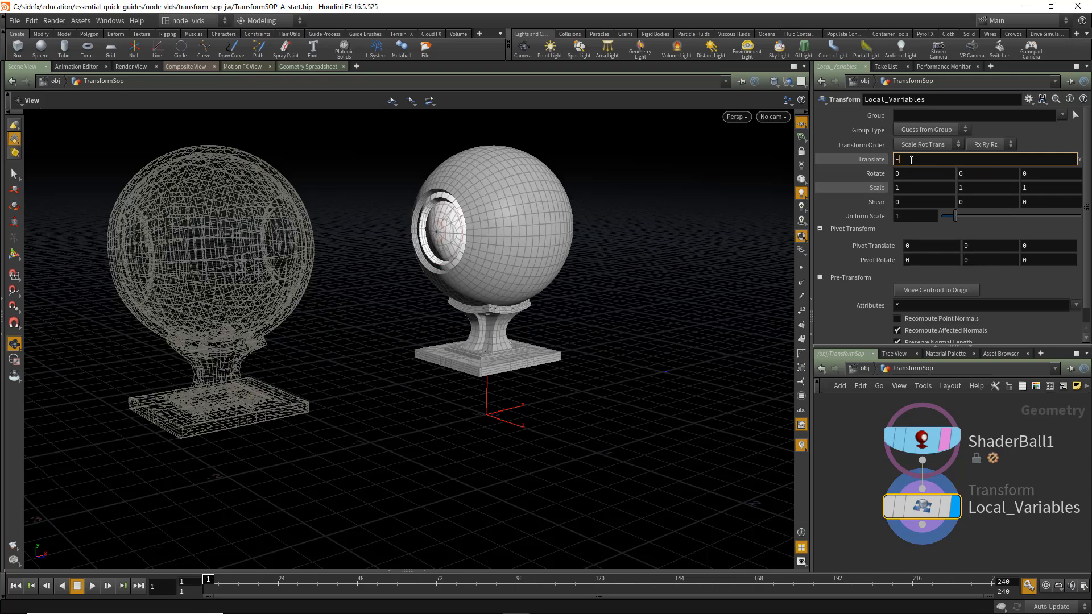
text($CEX)
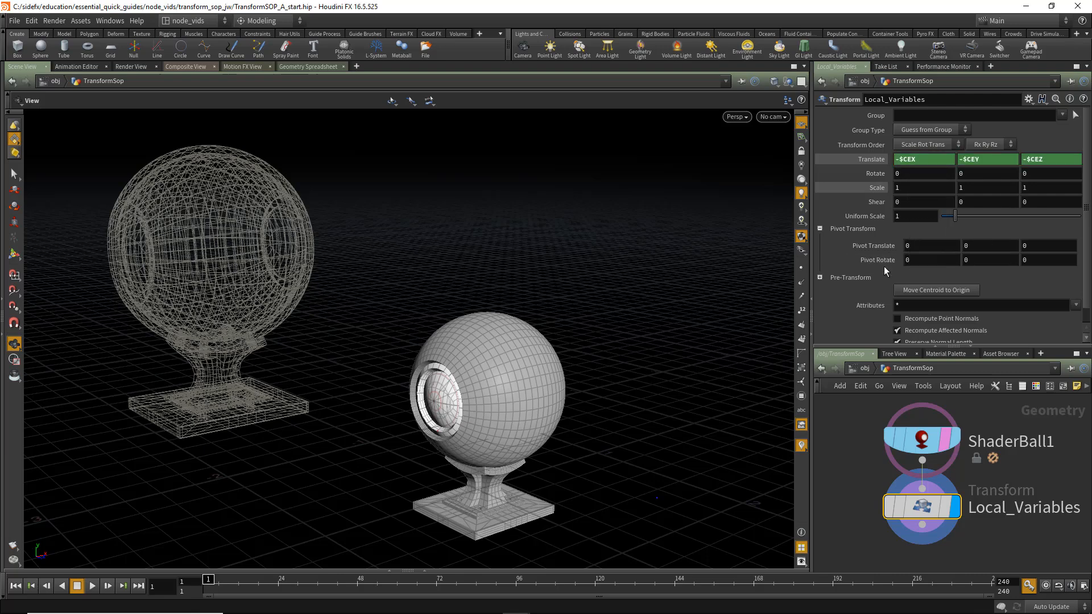
mouse_move(892, 288)
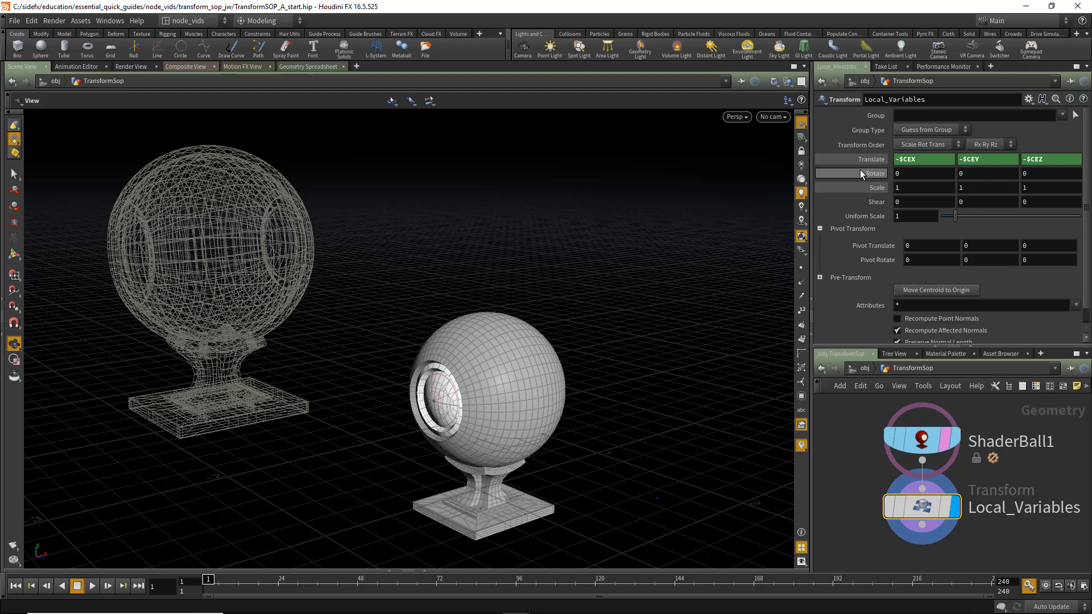
Step: Adjust the Pivot Translate via its context menu and select ShaderBall1 to view its parameters
right_click(850, 173)
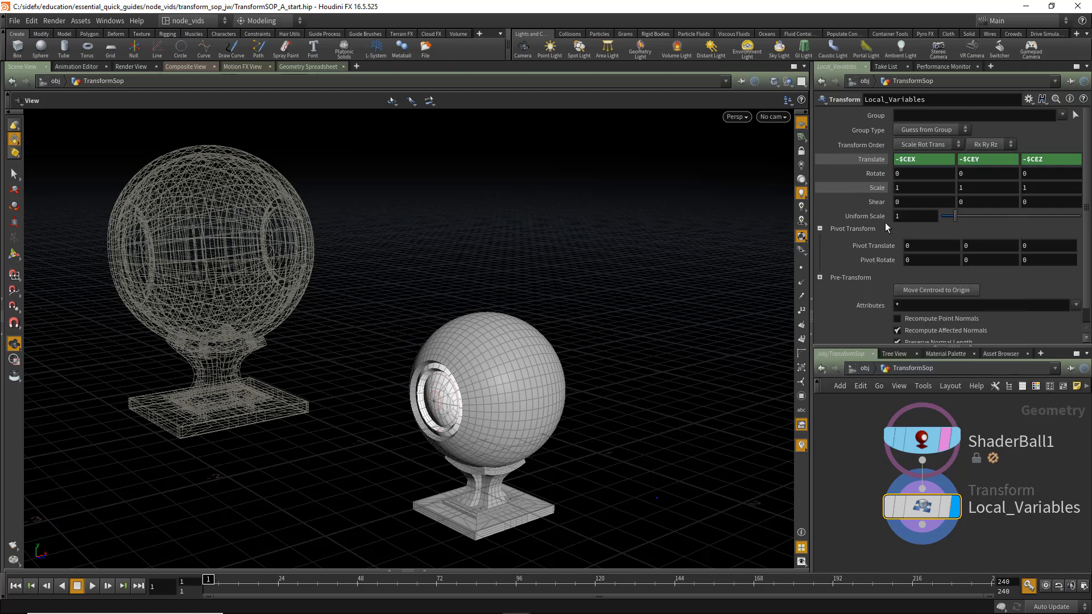
right_click(861, 246)
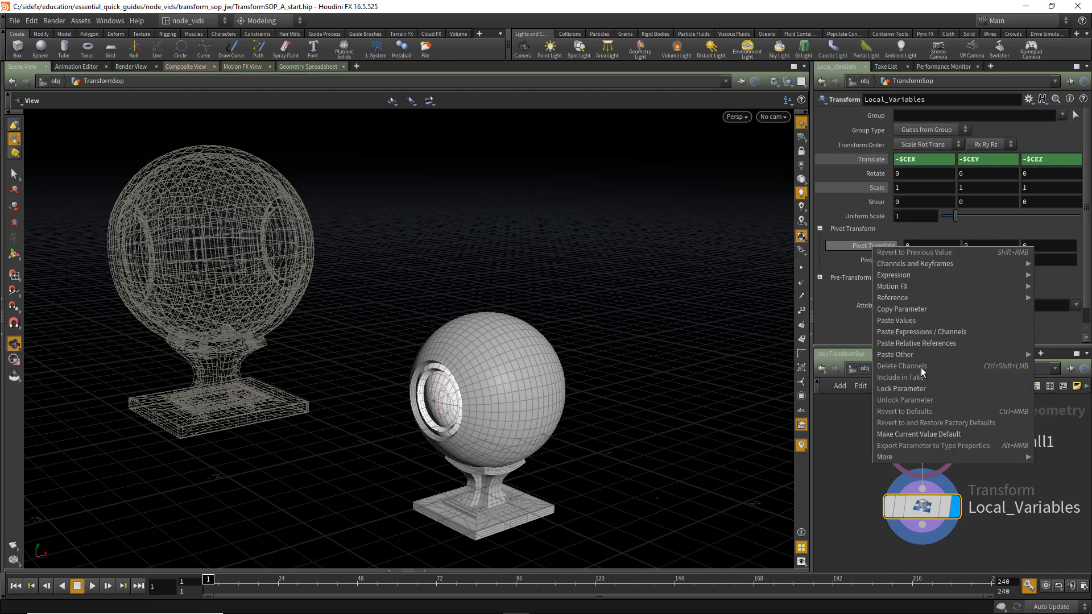
click(905, 410)
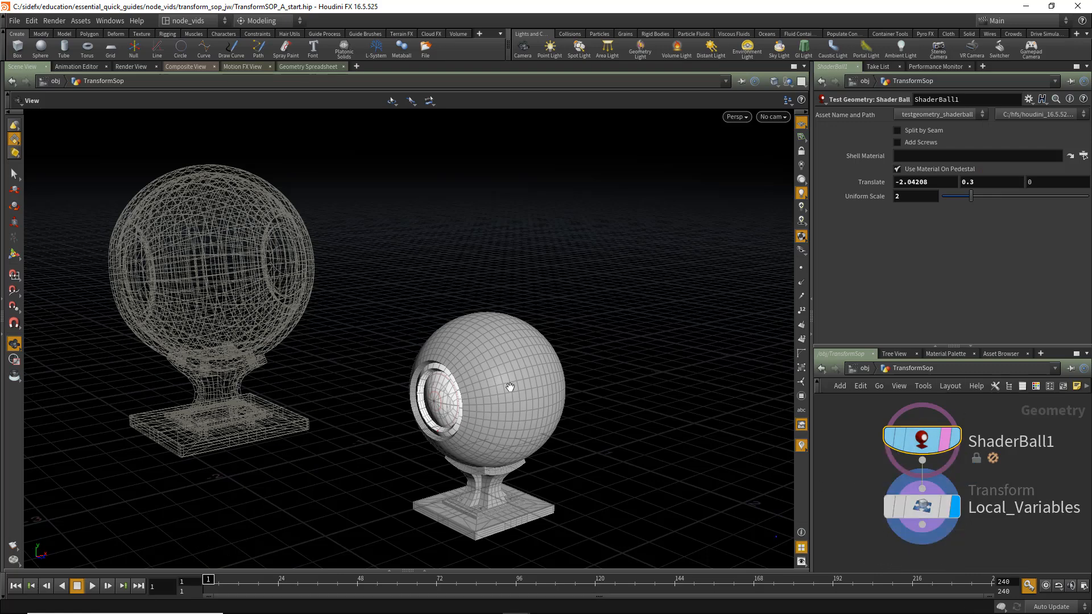
mouse_move(518, 411)
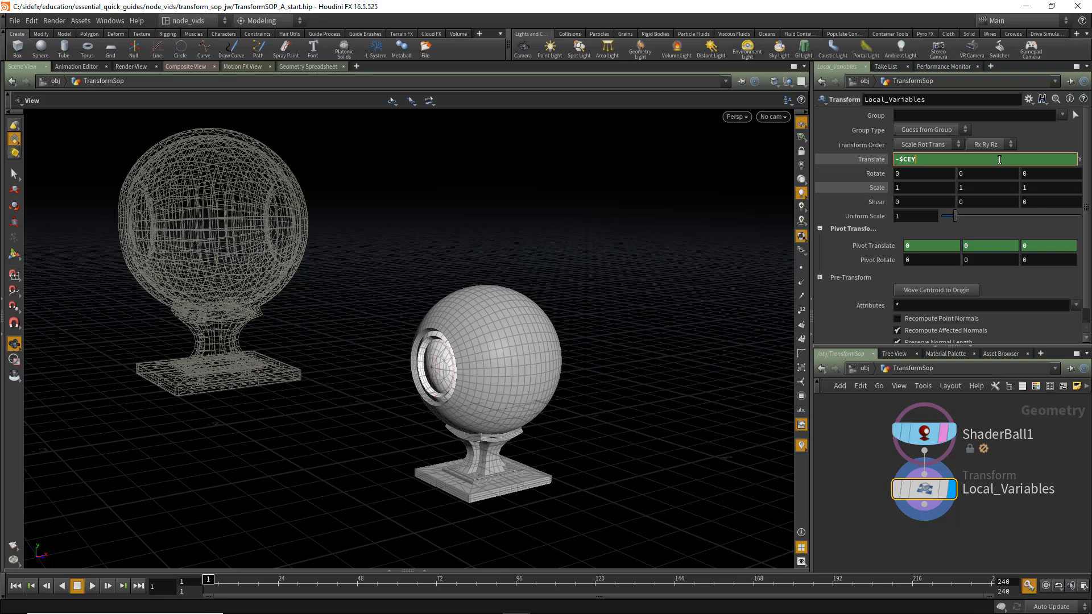
Step: Set Translate Y to -$CEY+$SIZEY/2 and compare against ShaderBall1's settings
text(+$)
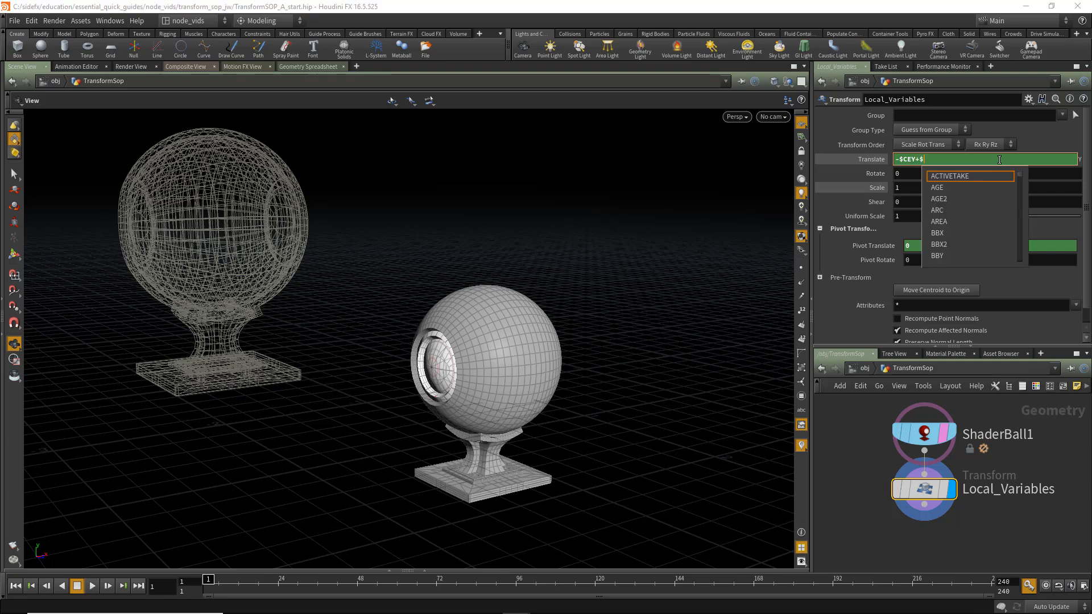
text(SIZEY/2)
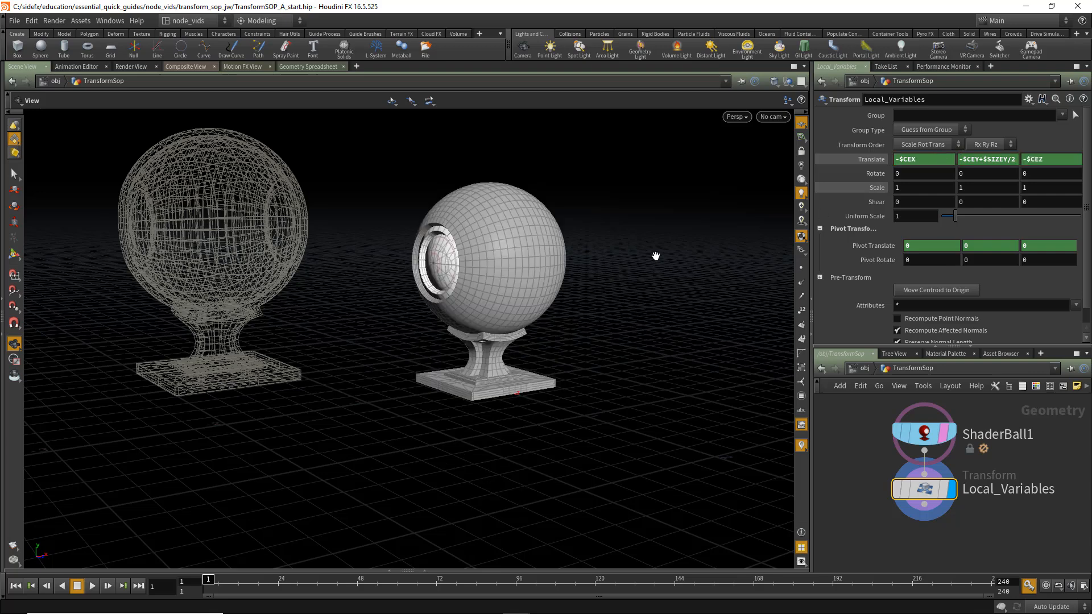
click(924, 433)
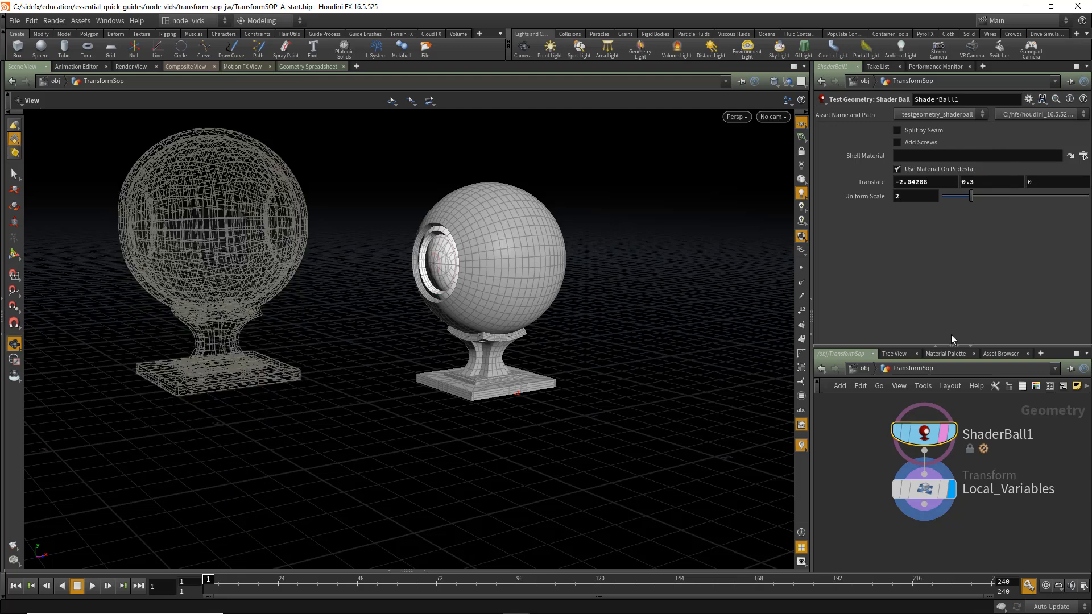
click(923, 488)
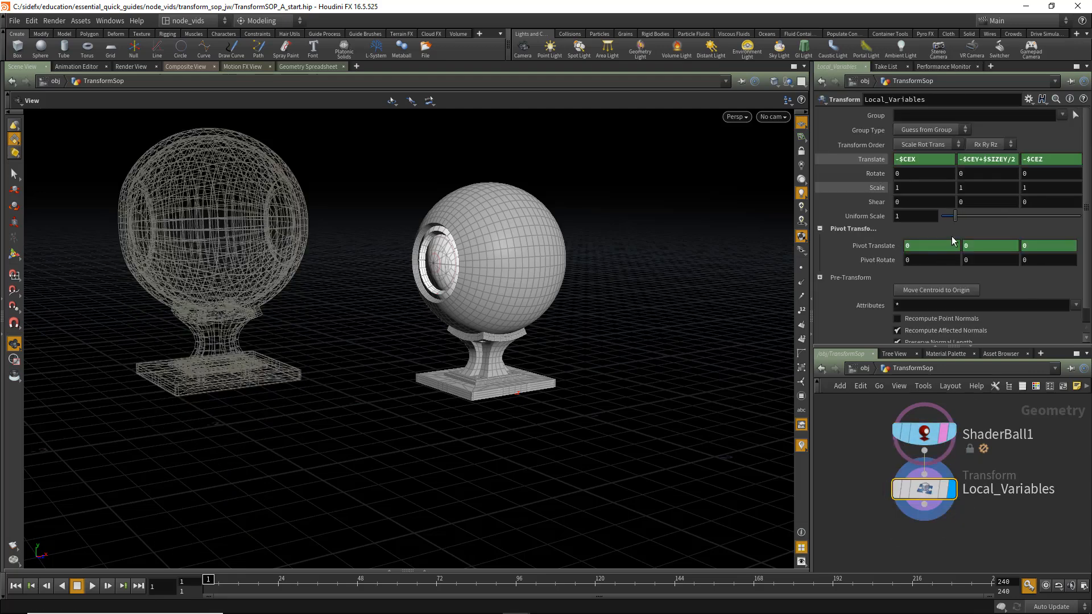
mouse_move(860, 477)
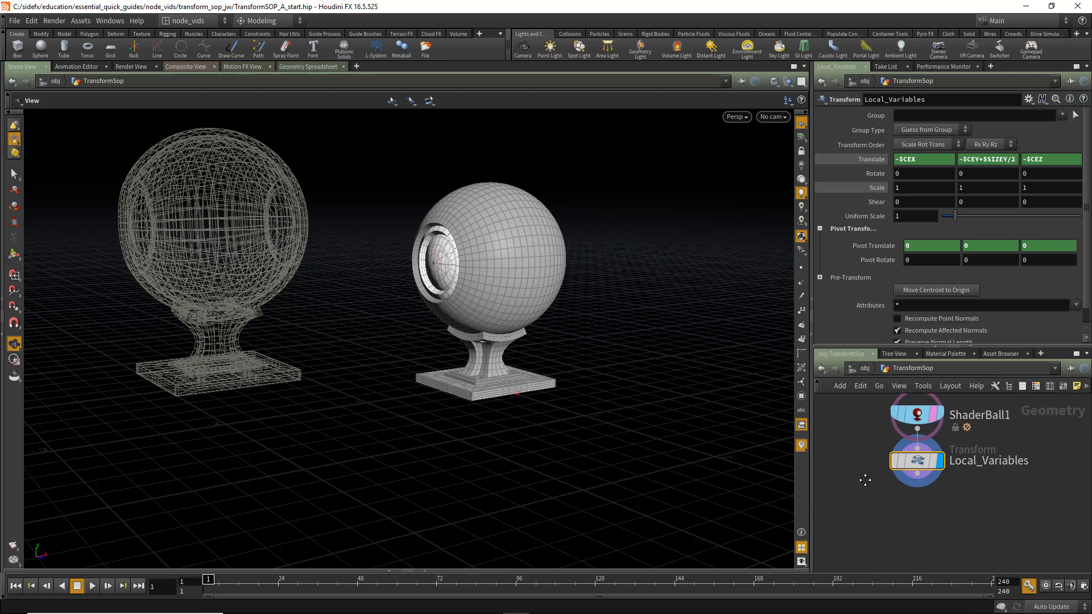
mouse_move(503, 328)
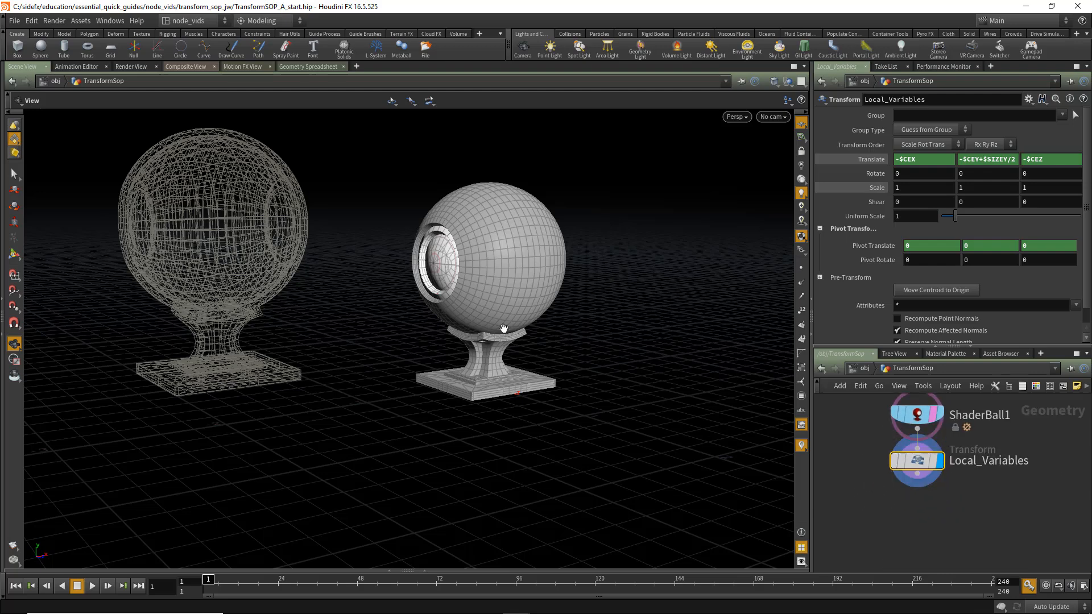
mouse_move(477, 355)
text(transf)
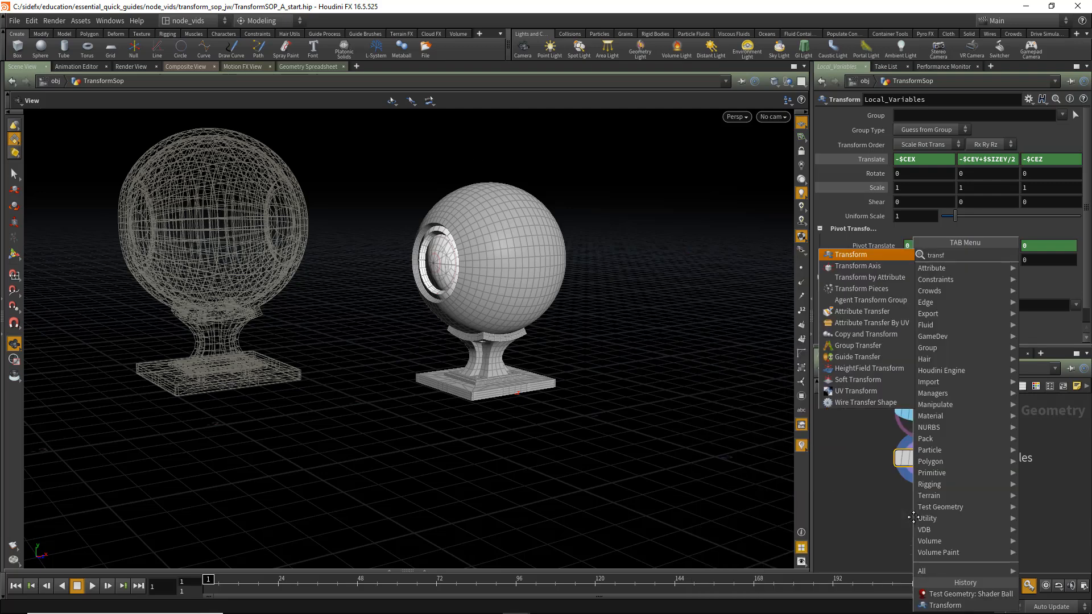
Step: Add a second Transform SOP, transform1, below Local_Variables
click(849, 253)
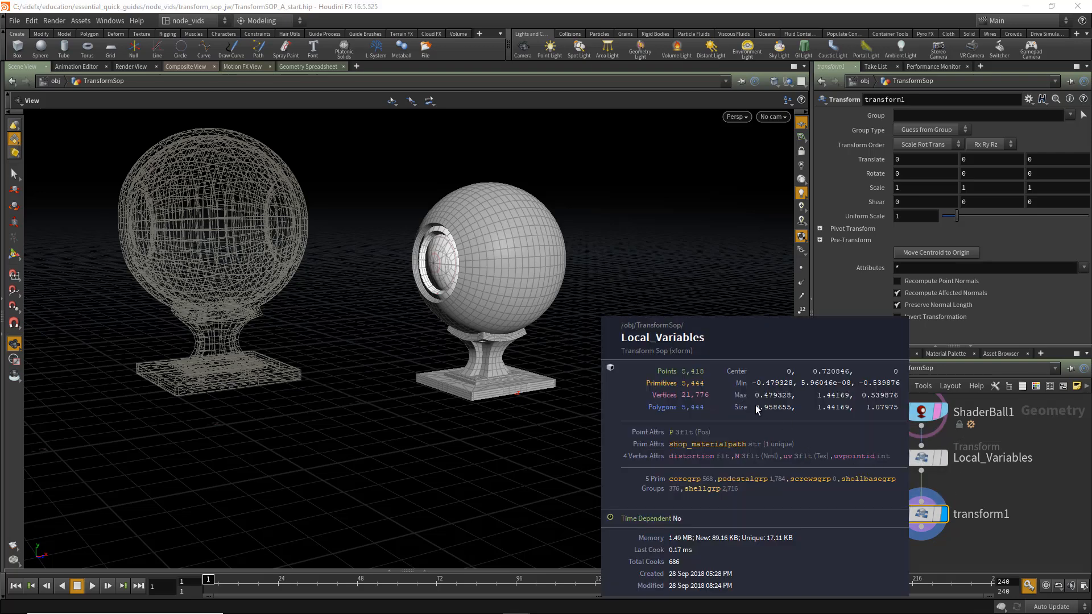
mouse_move(860, 422)
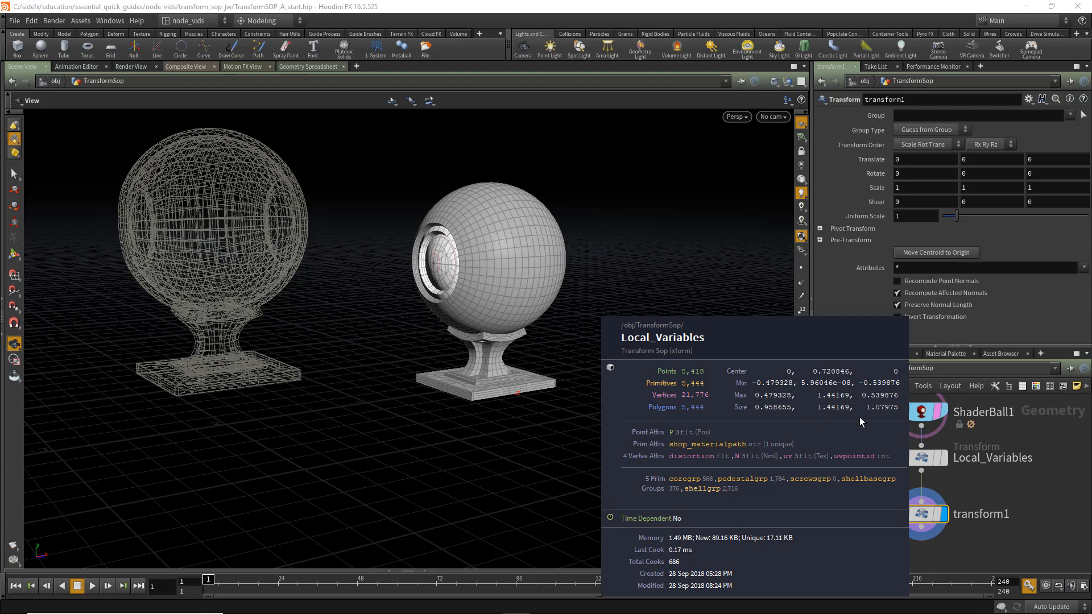
mouse_move(827, 425)
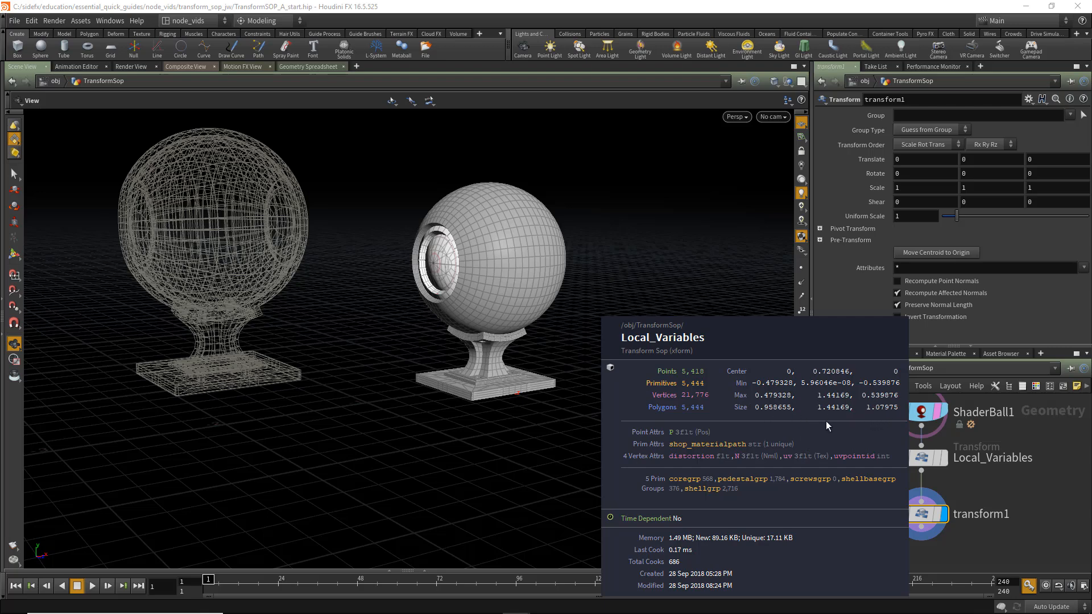
mouse_move(830, 425)
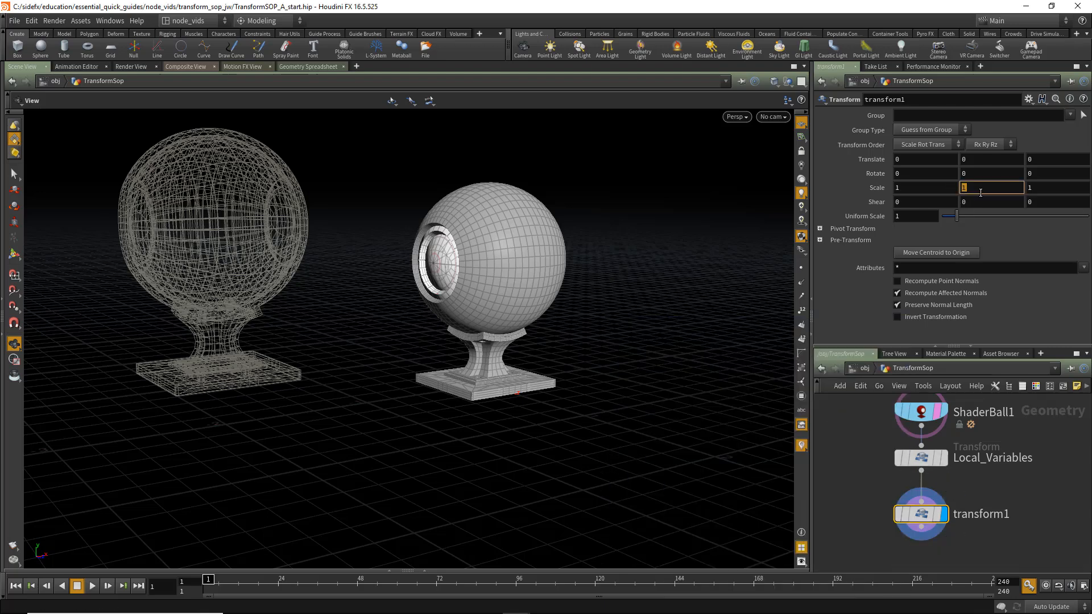
Step: Set transform1's Scale Y to the expression 1/$SIZEY
text(/)
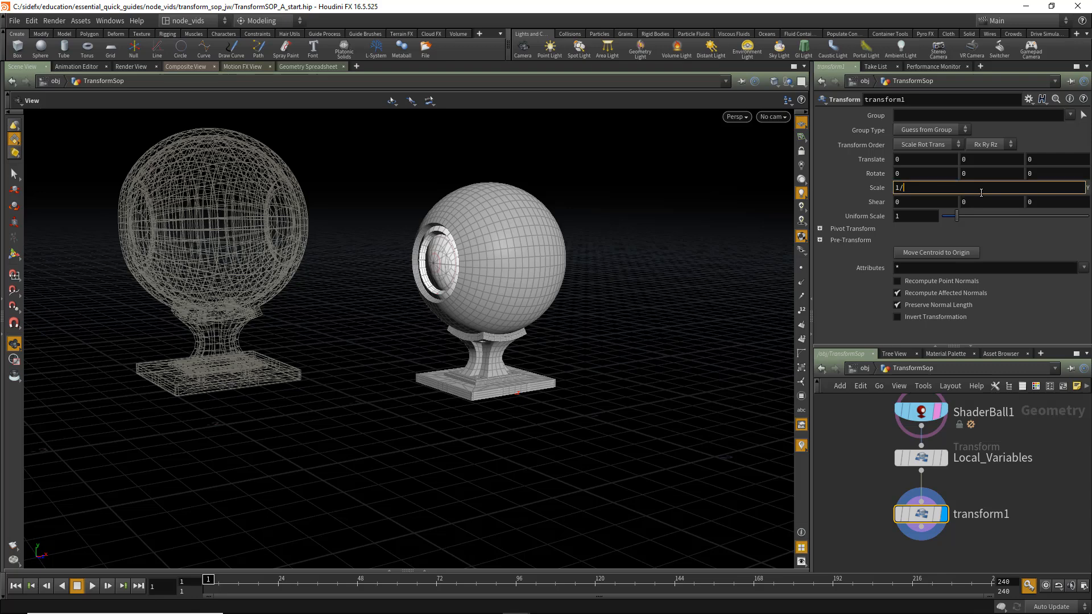
text($S)
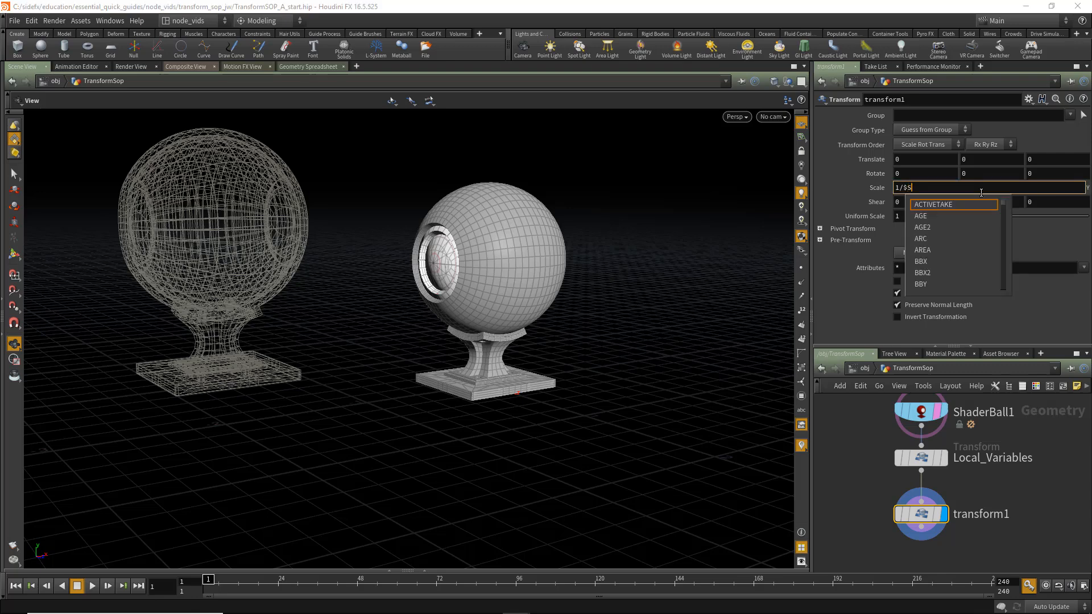
text(IZEY)
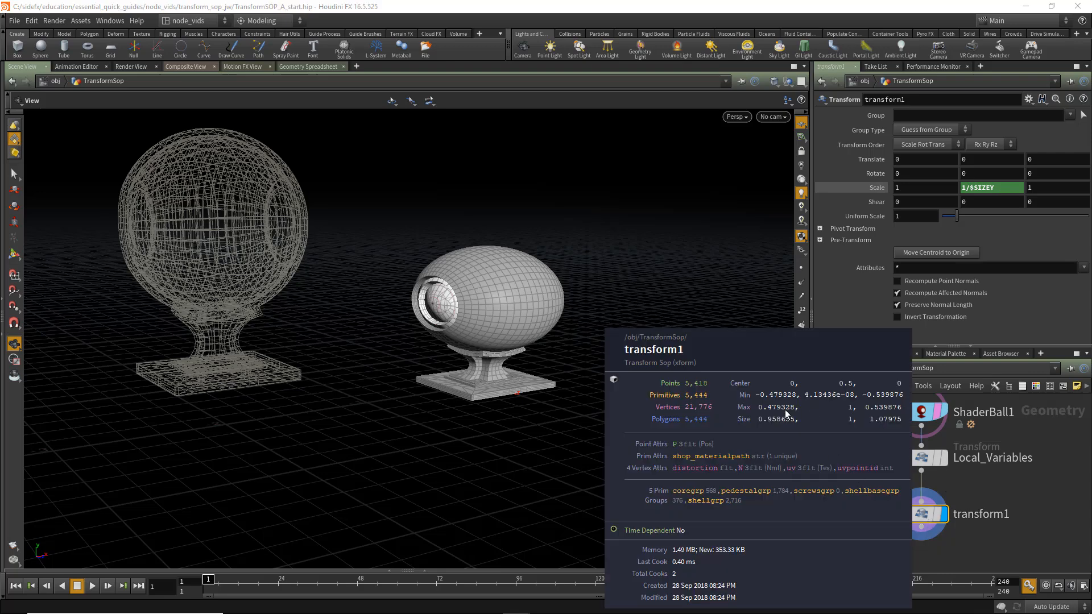
mouse_move(848, 425)
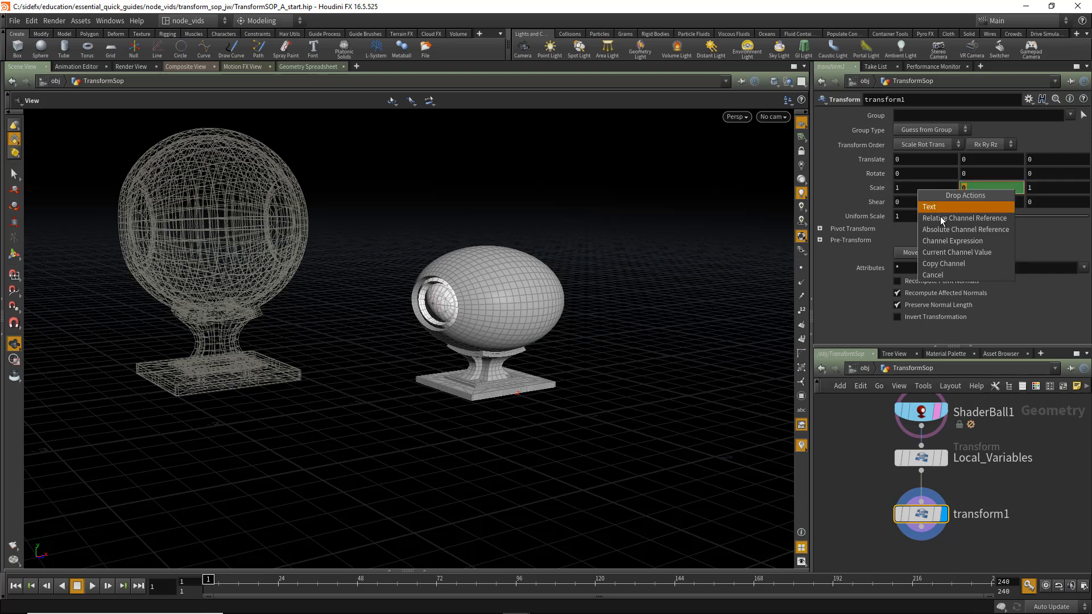
Step: Reference Scale Y from X and Z via ch("sy"), then test by changing ShaderBall1's Uniform Scale
click(964, 219)
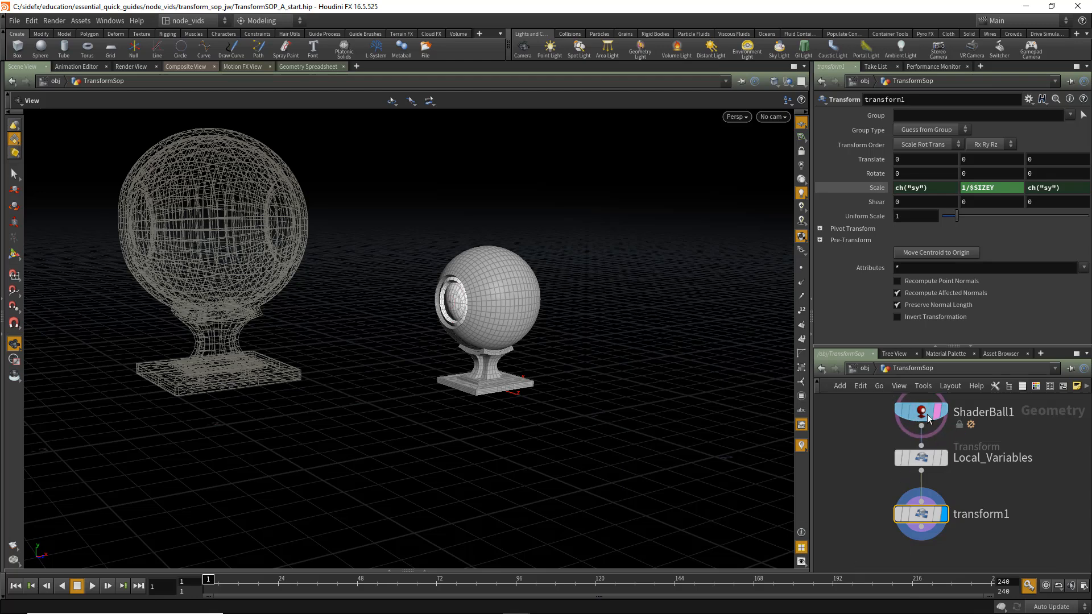
click(920, 411)
text(2)
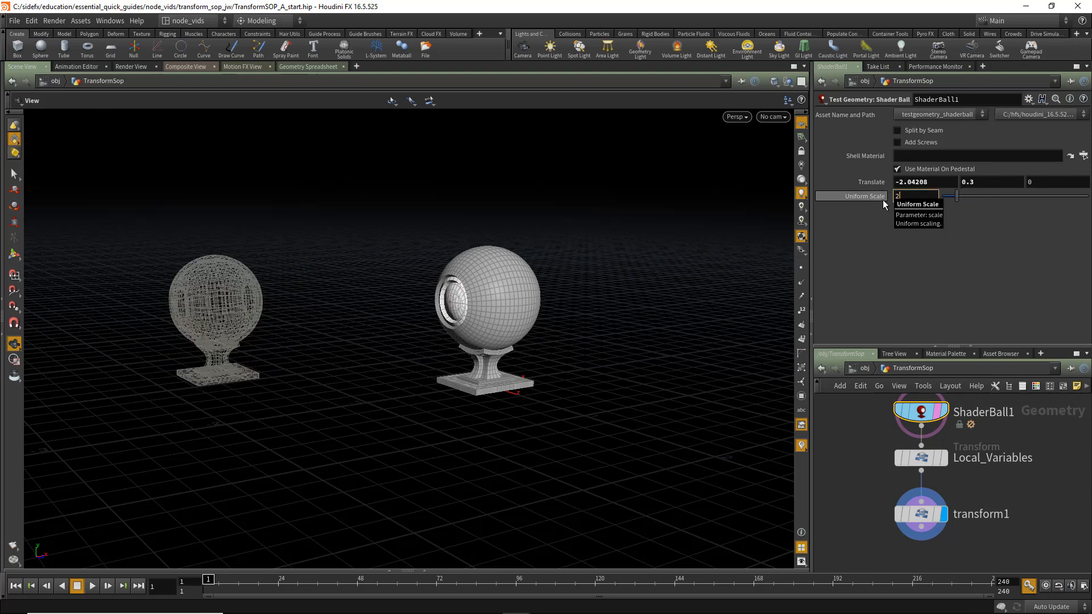
click(921, 513)
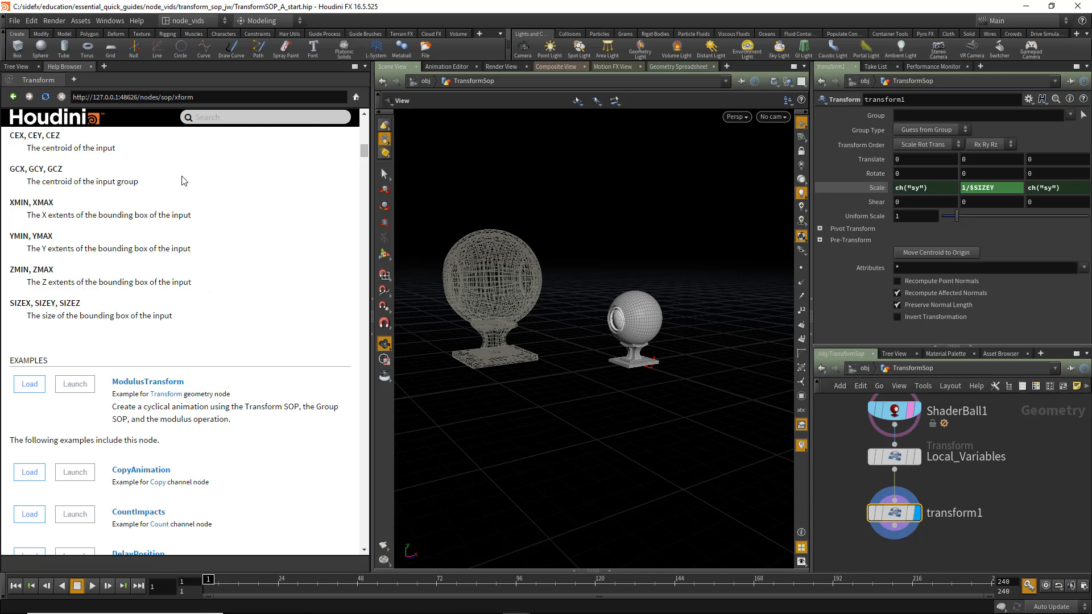
mouse_move(65, 178)
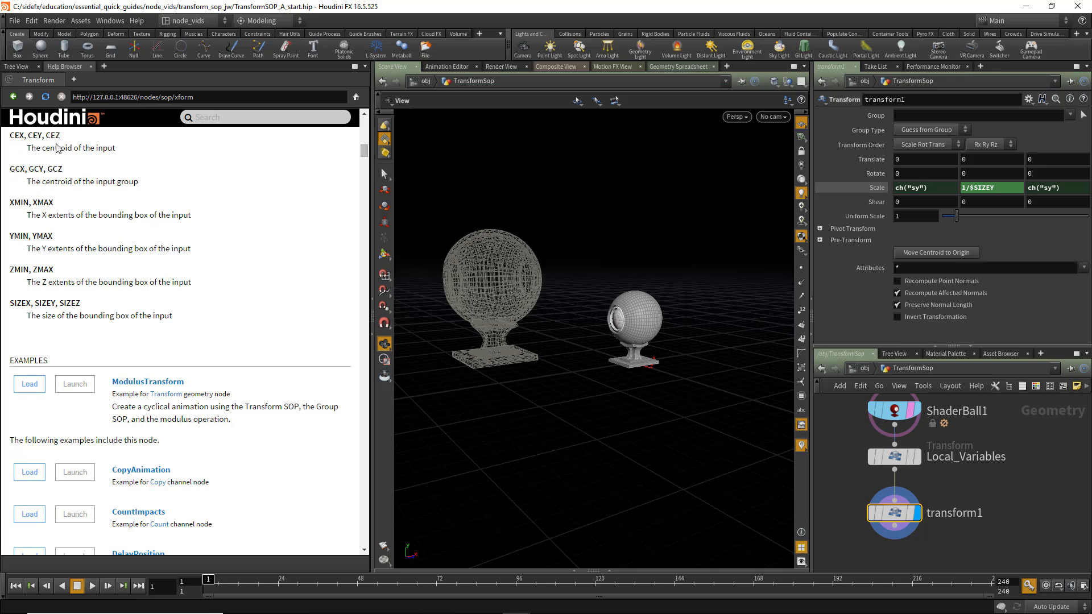
mouse_move(59, 204)
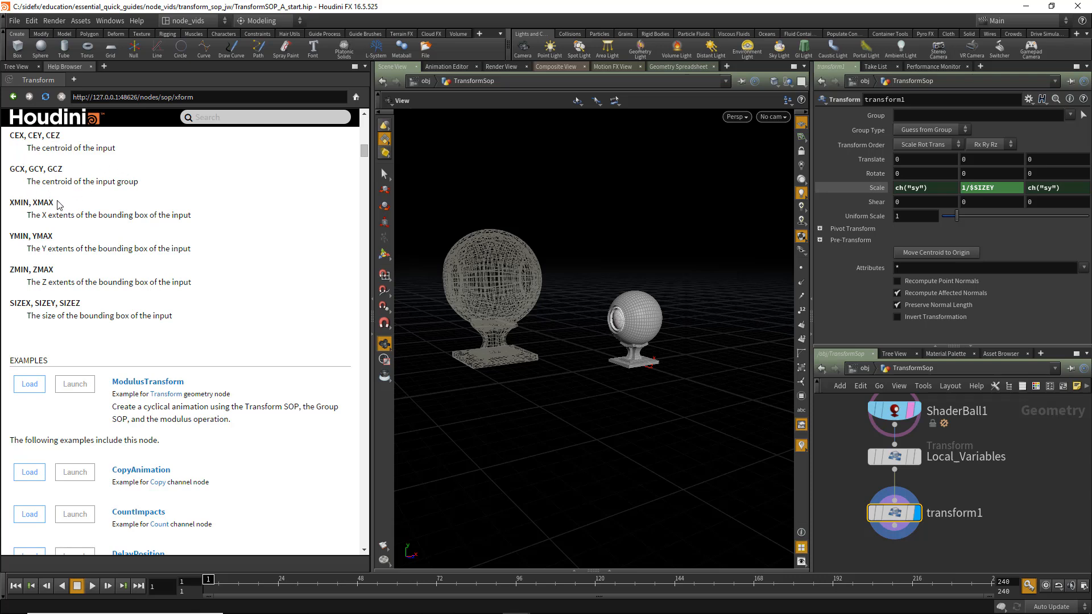
mouse_move(889, 127)
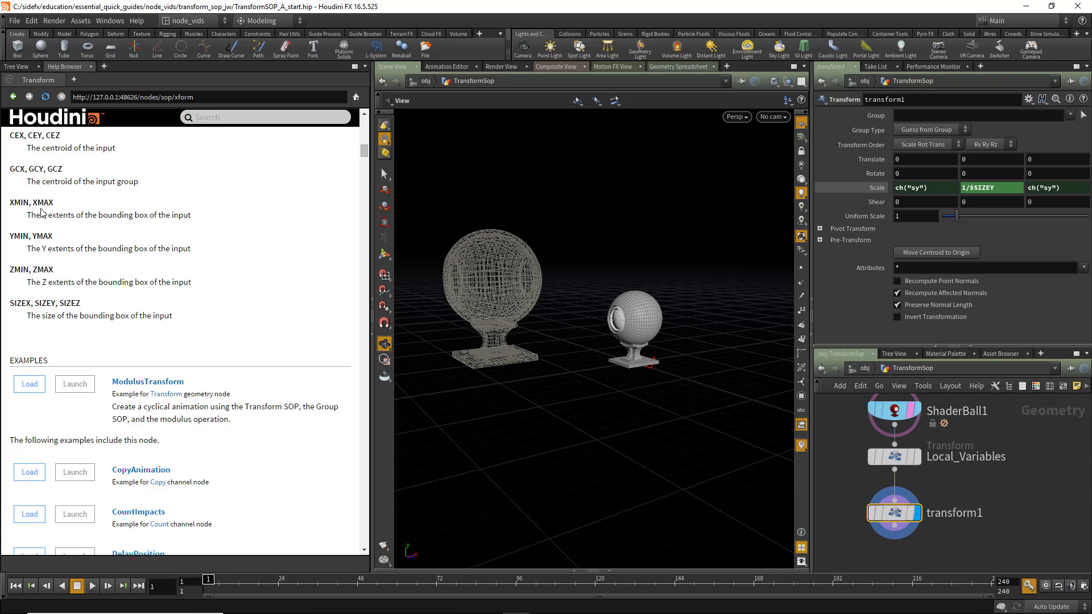
mouse_move(172, 234)
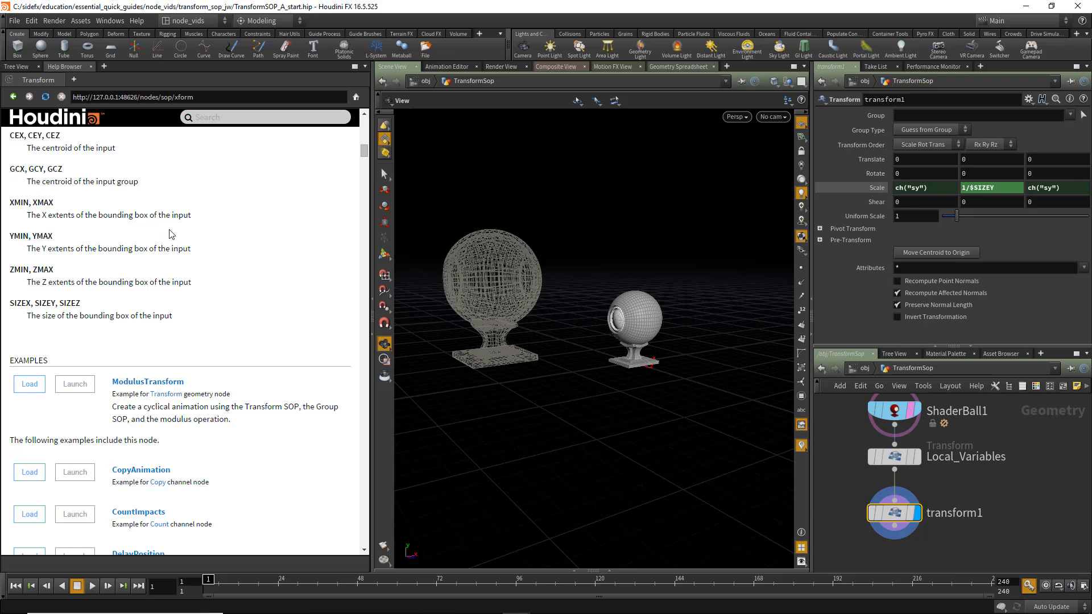
mouse_move(58, 287)
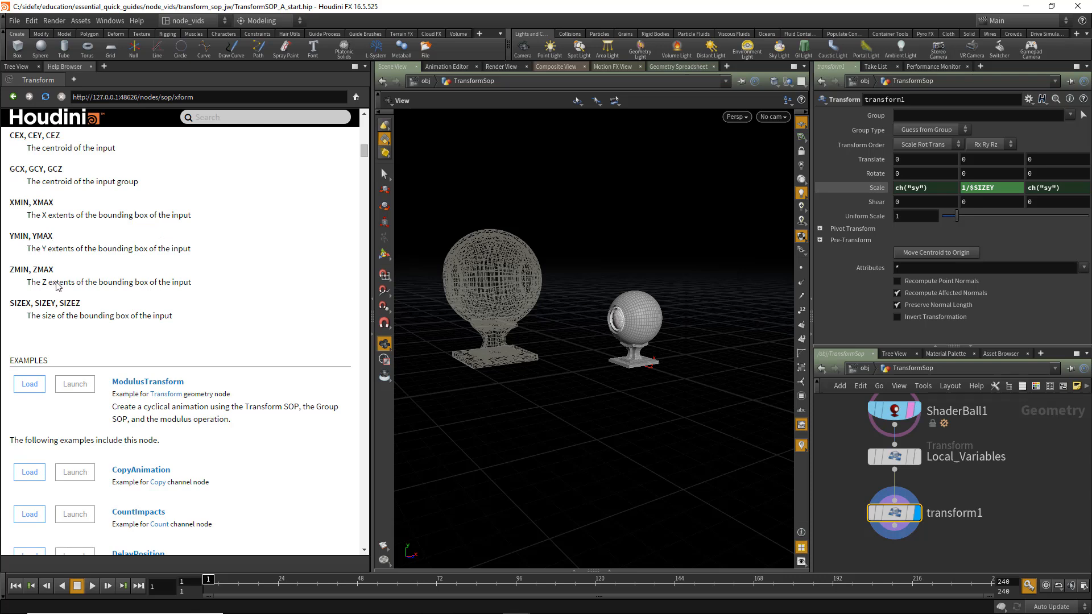
mouse_move(63, 320)
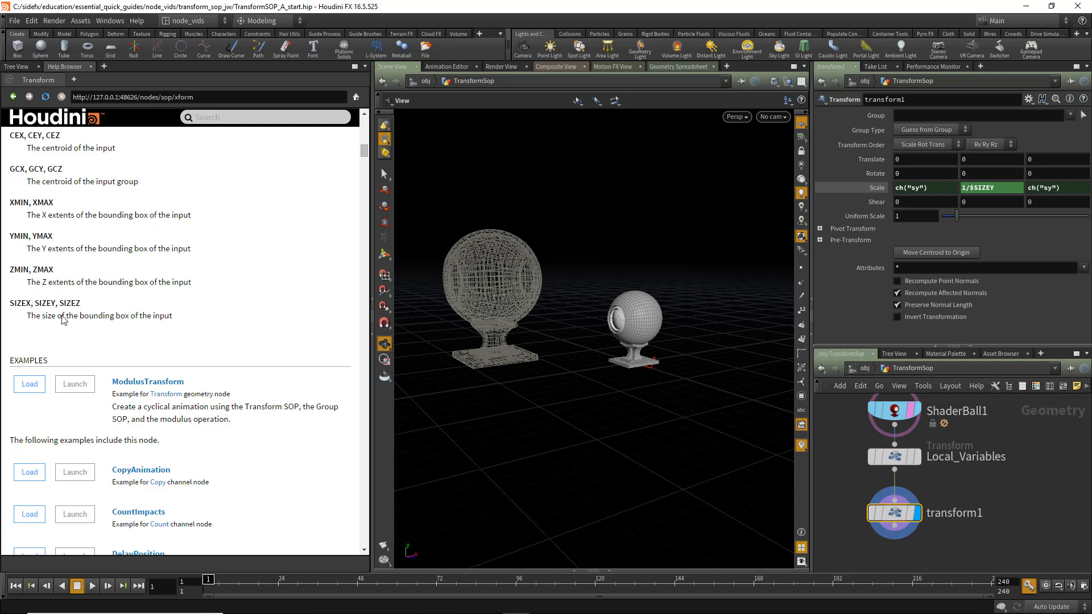
mouse_move(396, 475)
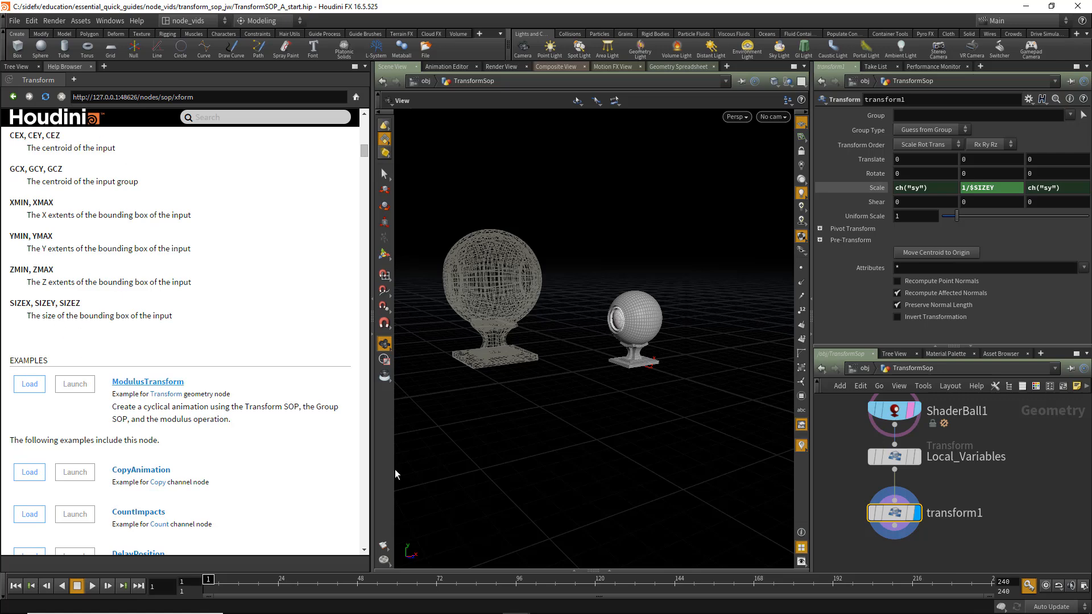
mouse_move(960, 462)
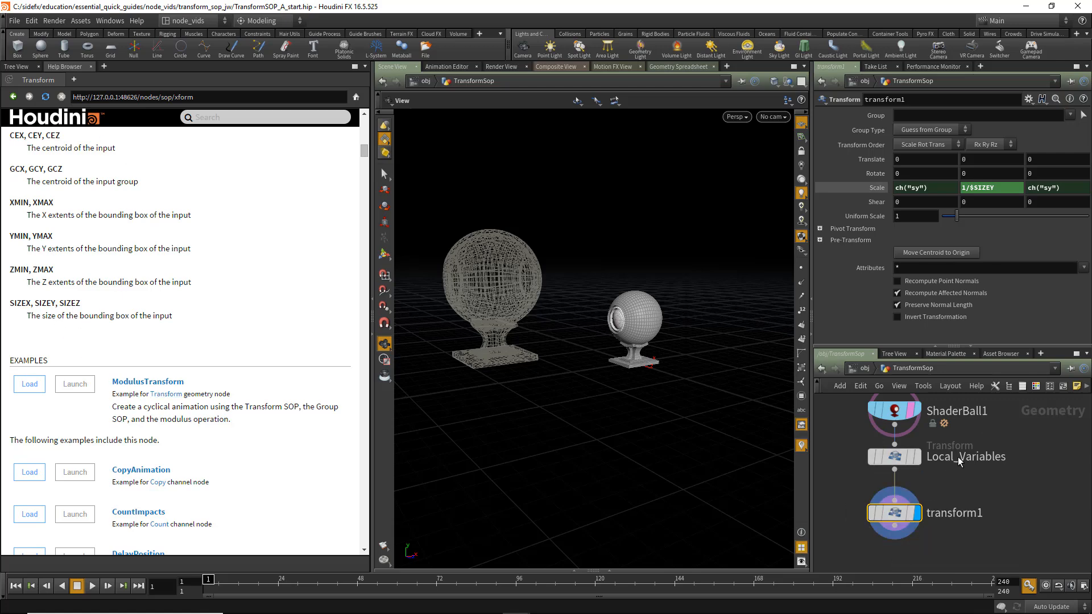